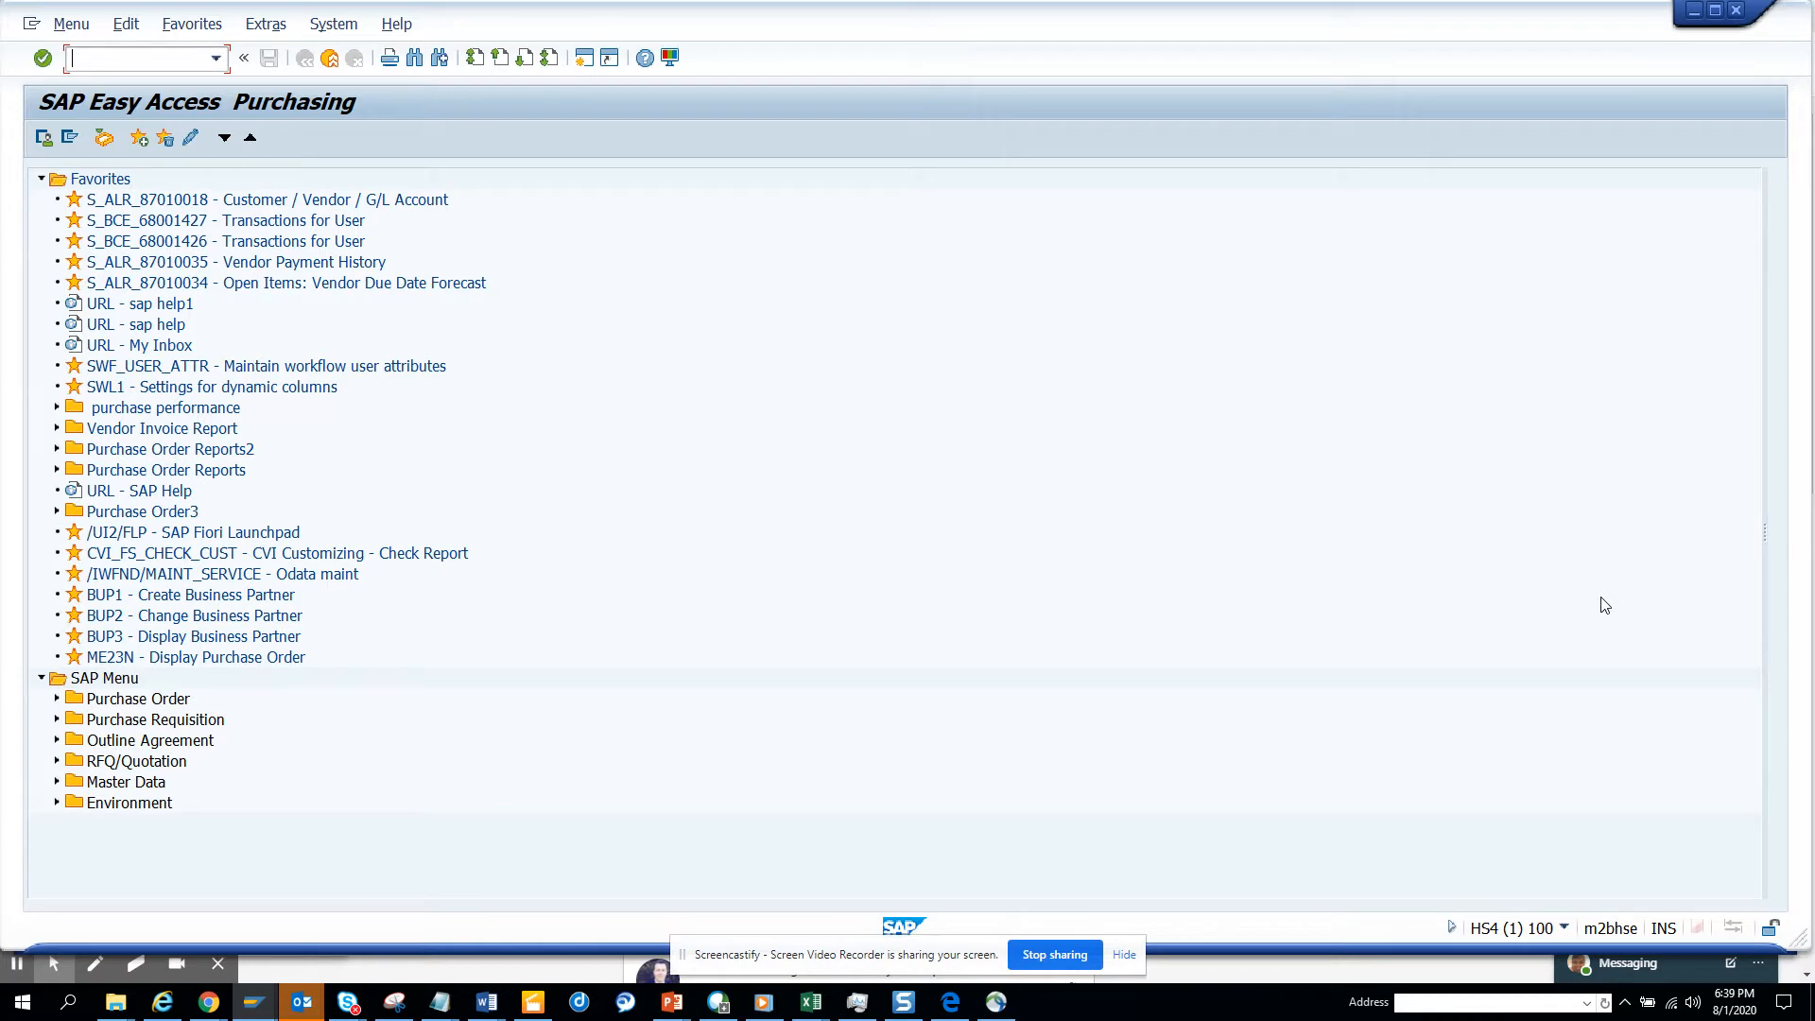
# Enter transaction code MASS in the command field on the Easy Access screen.
pyautogui.write('mass')
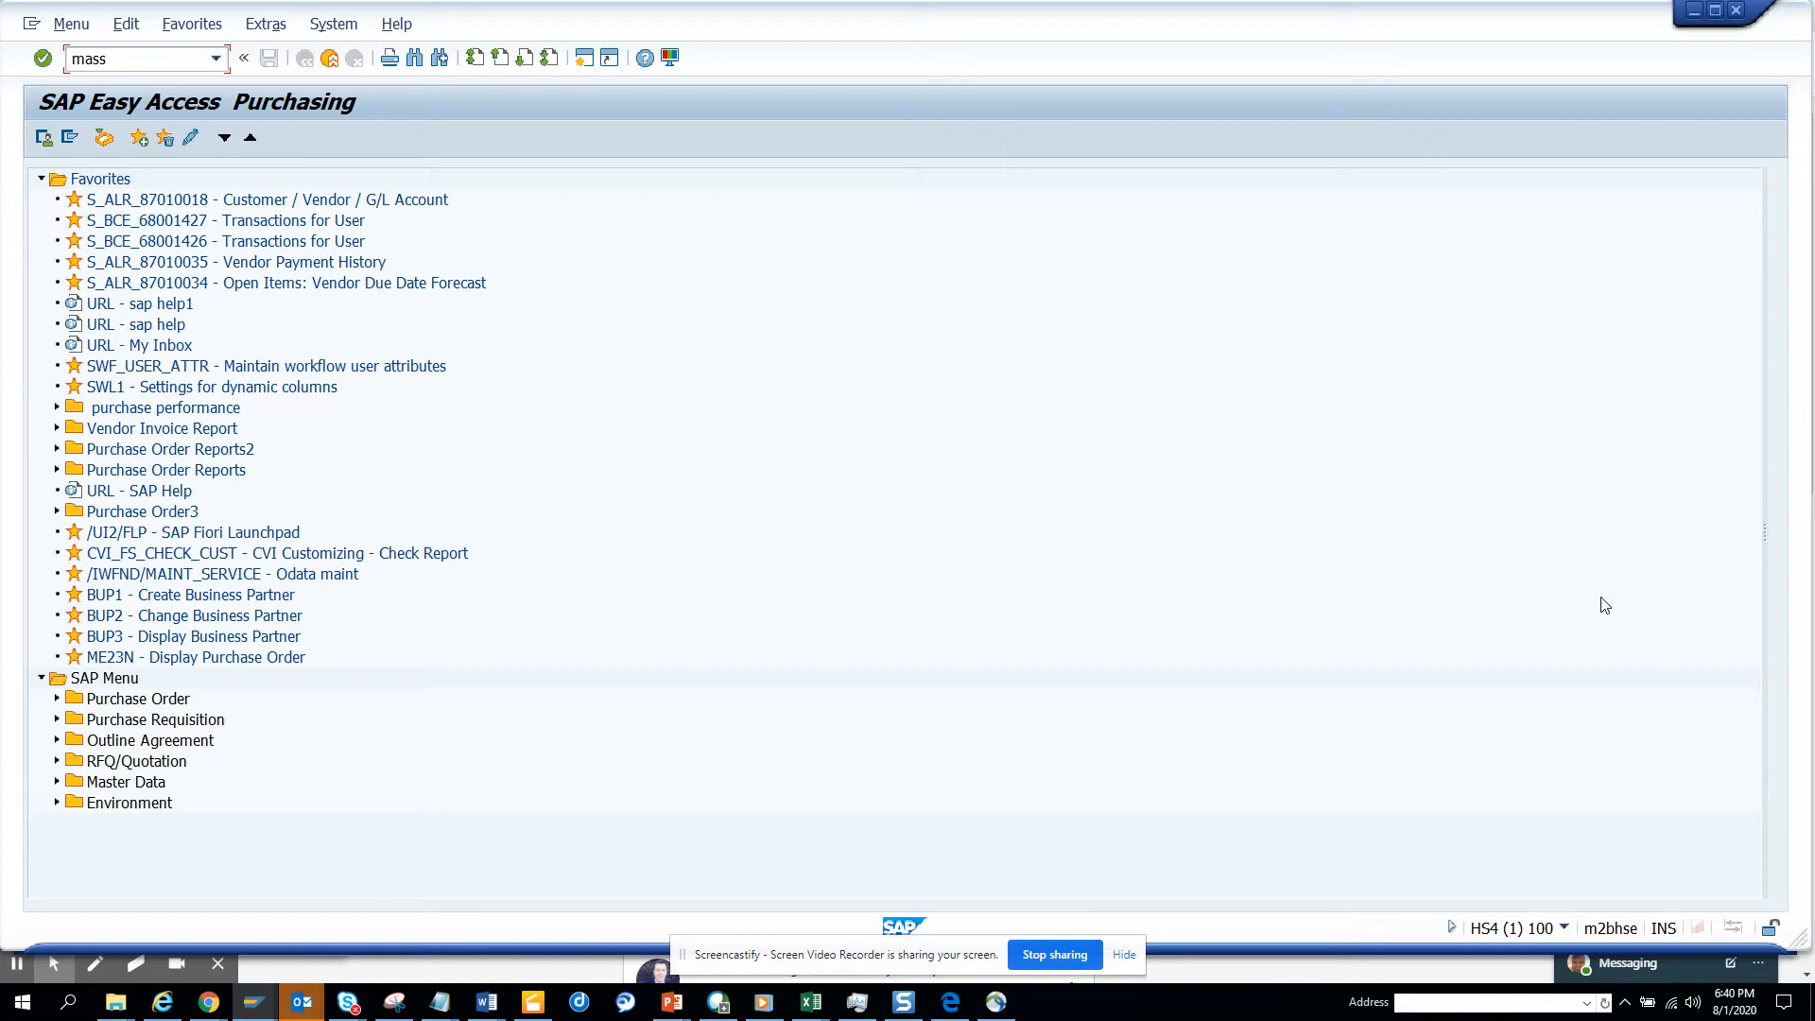
pyautogui.click(126, 58)
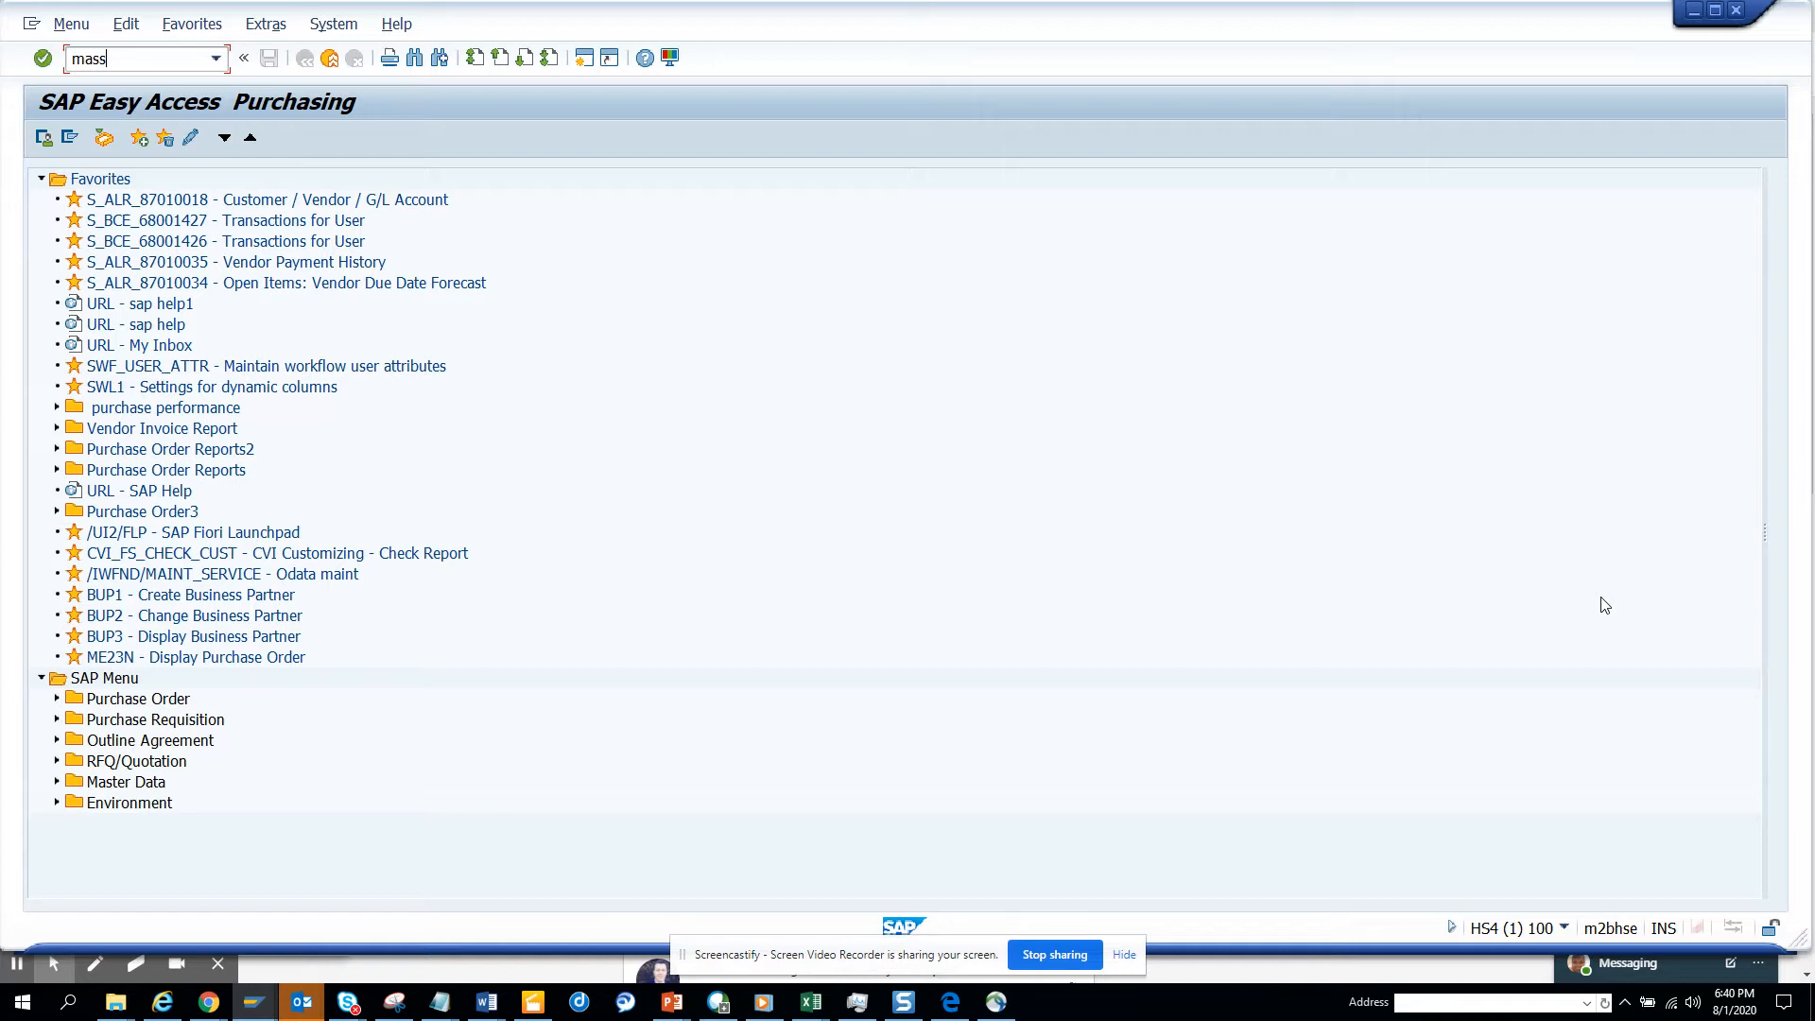
# Run MASS and choose object type BUS0012 (Cost Center) to list its maintainable tables.
pyautogui.press('Enter')
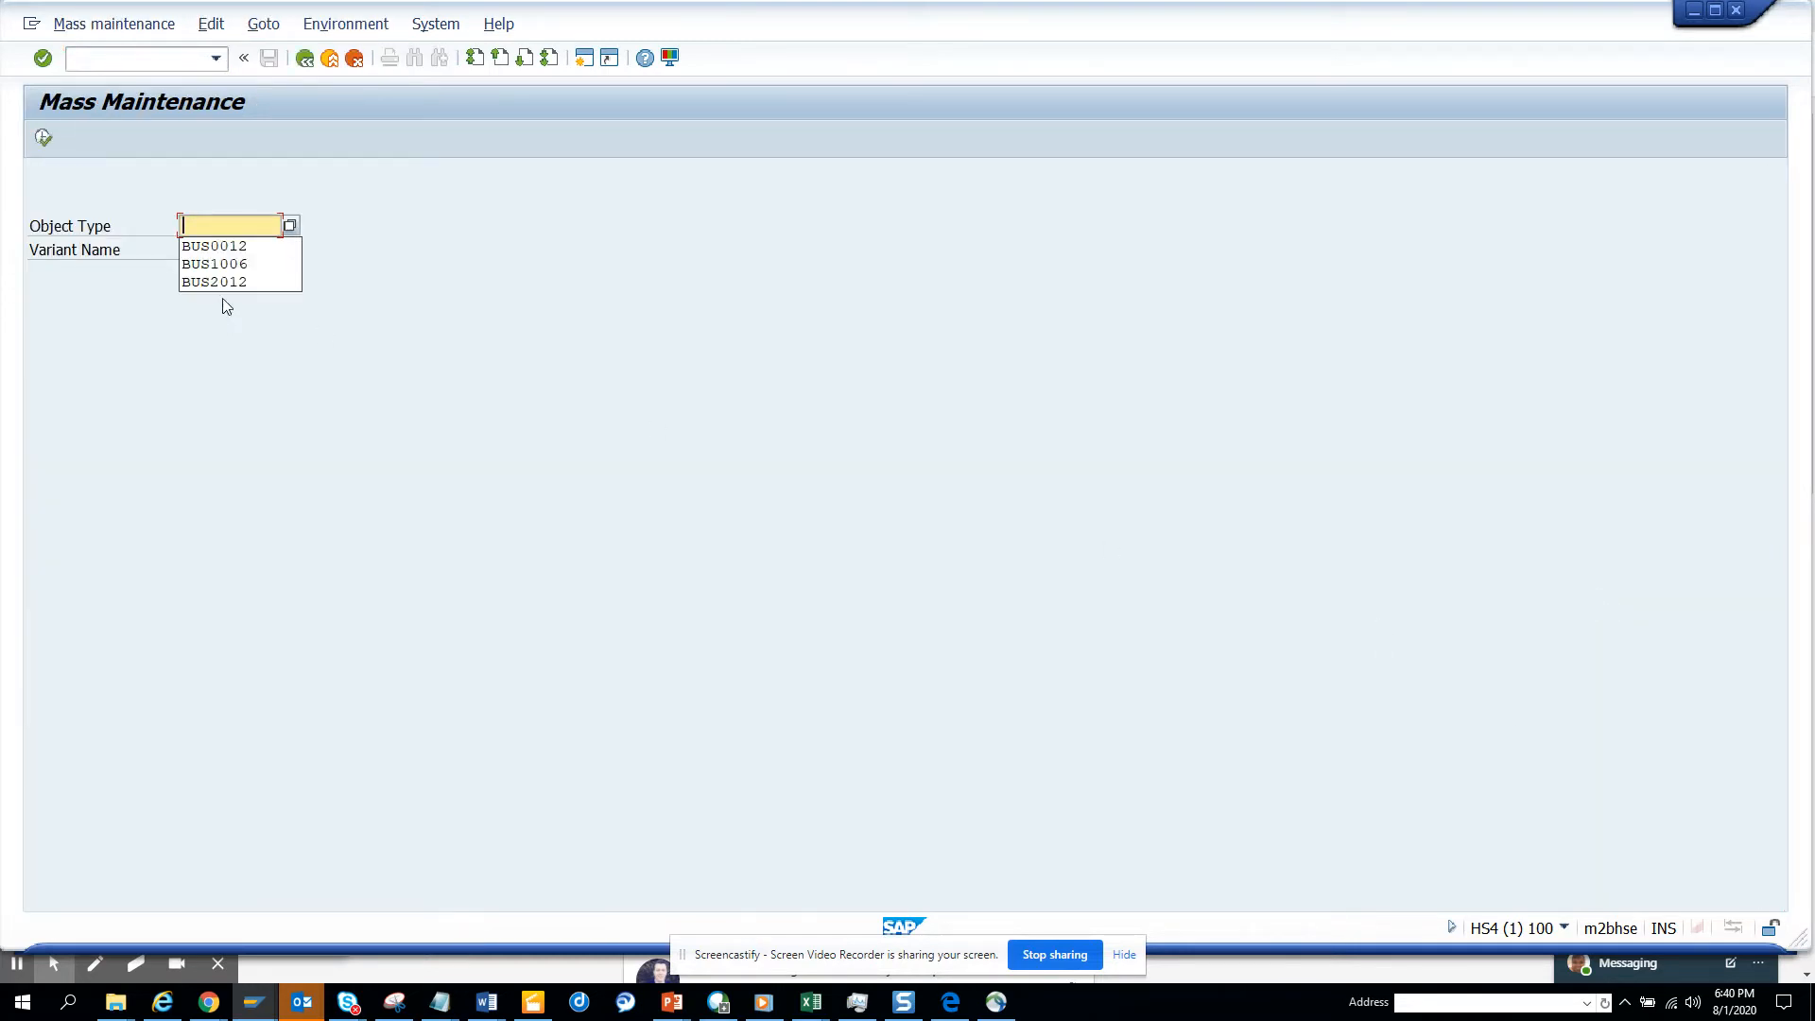
pyautogui.click(214, 245)
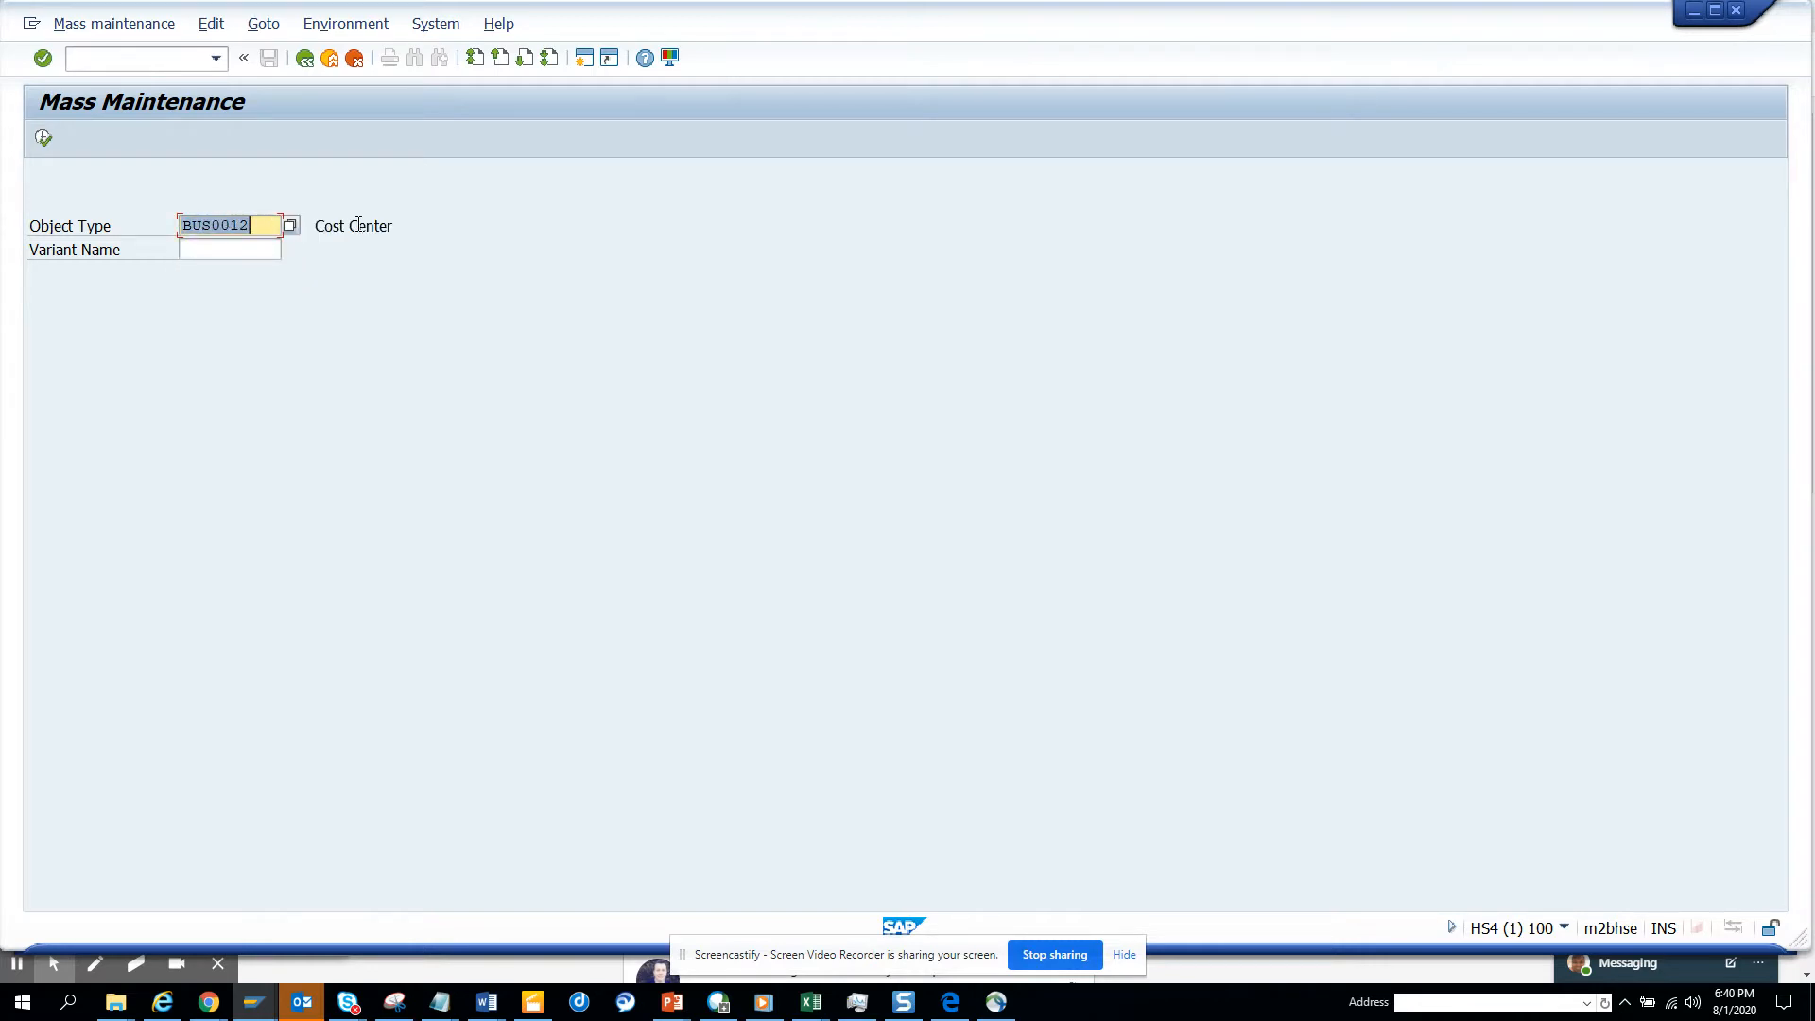
pyautogui.press('Enter')
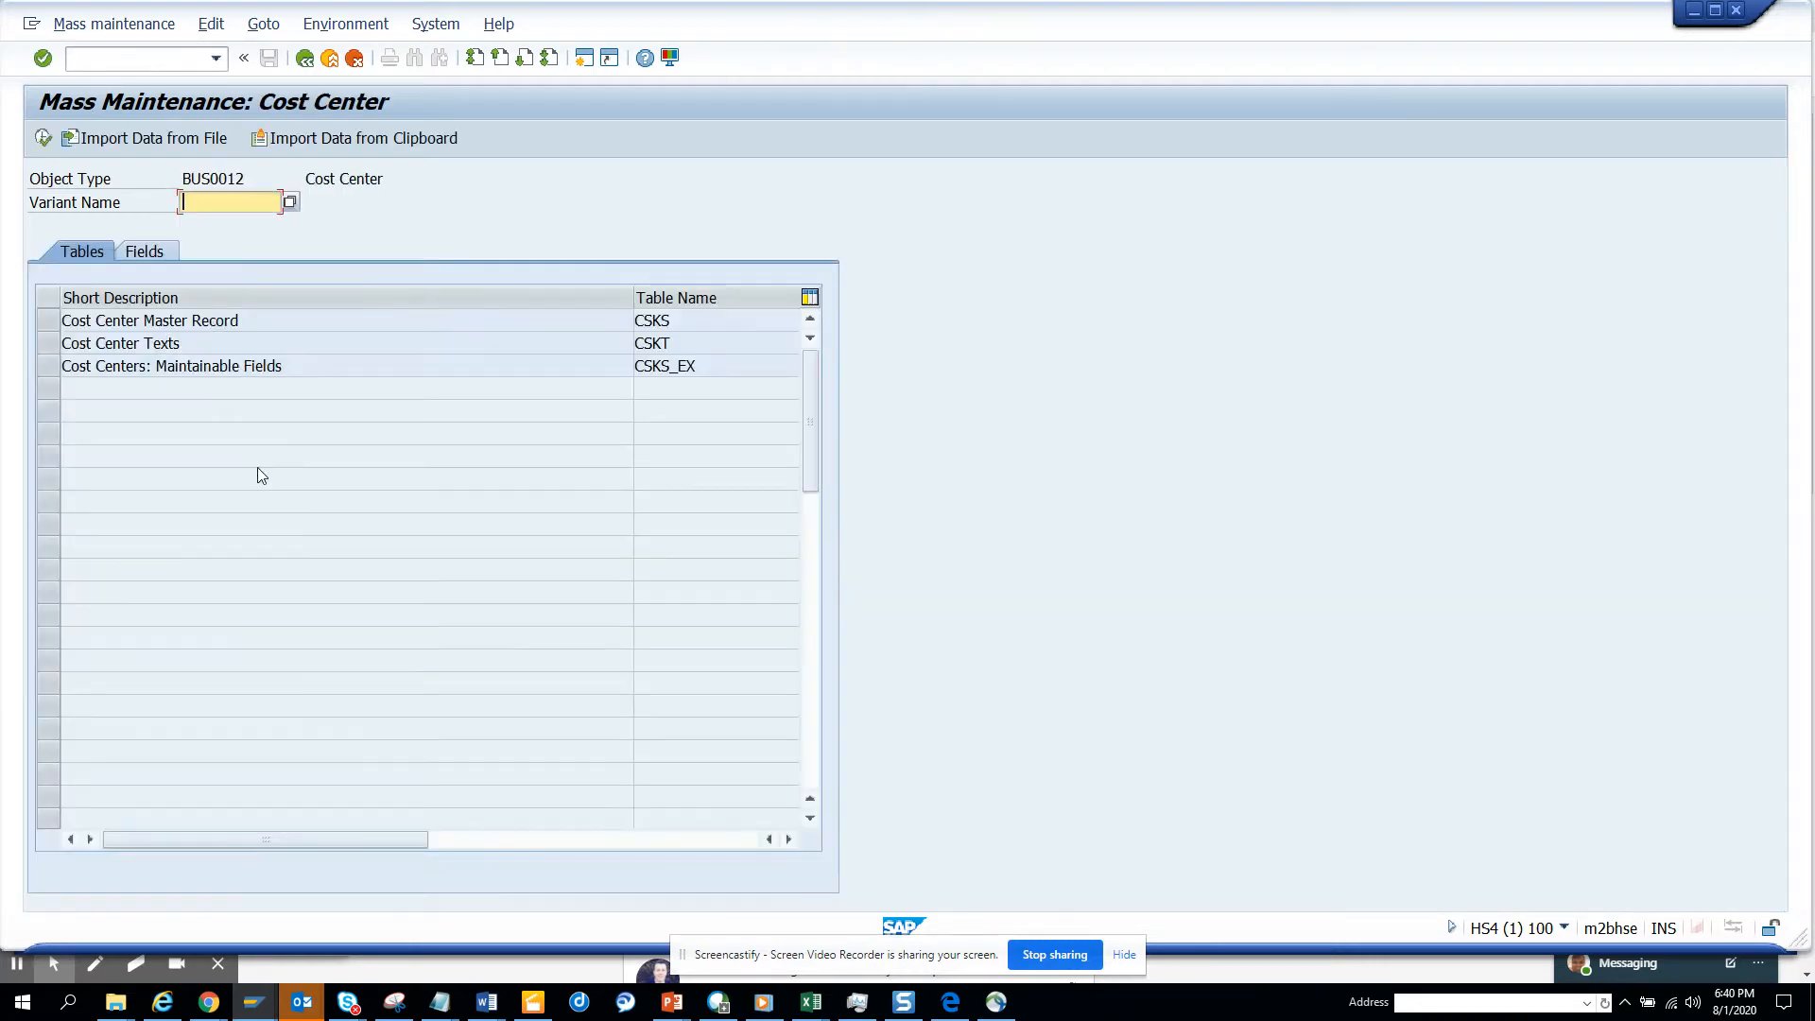
# Select the User Responsible field and display all 454 cost center records for editing.
pyautogui.click(142, 251)
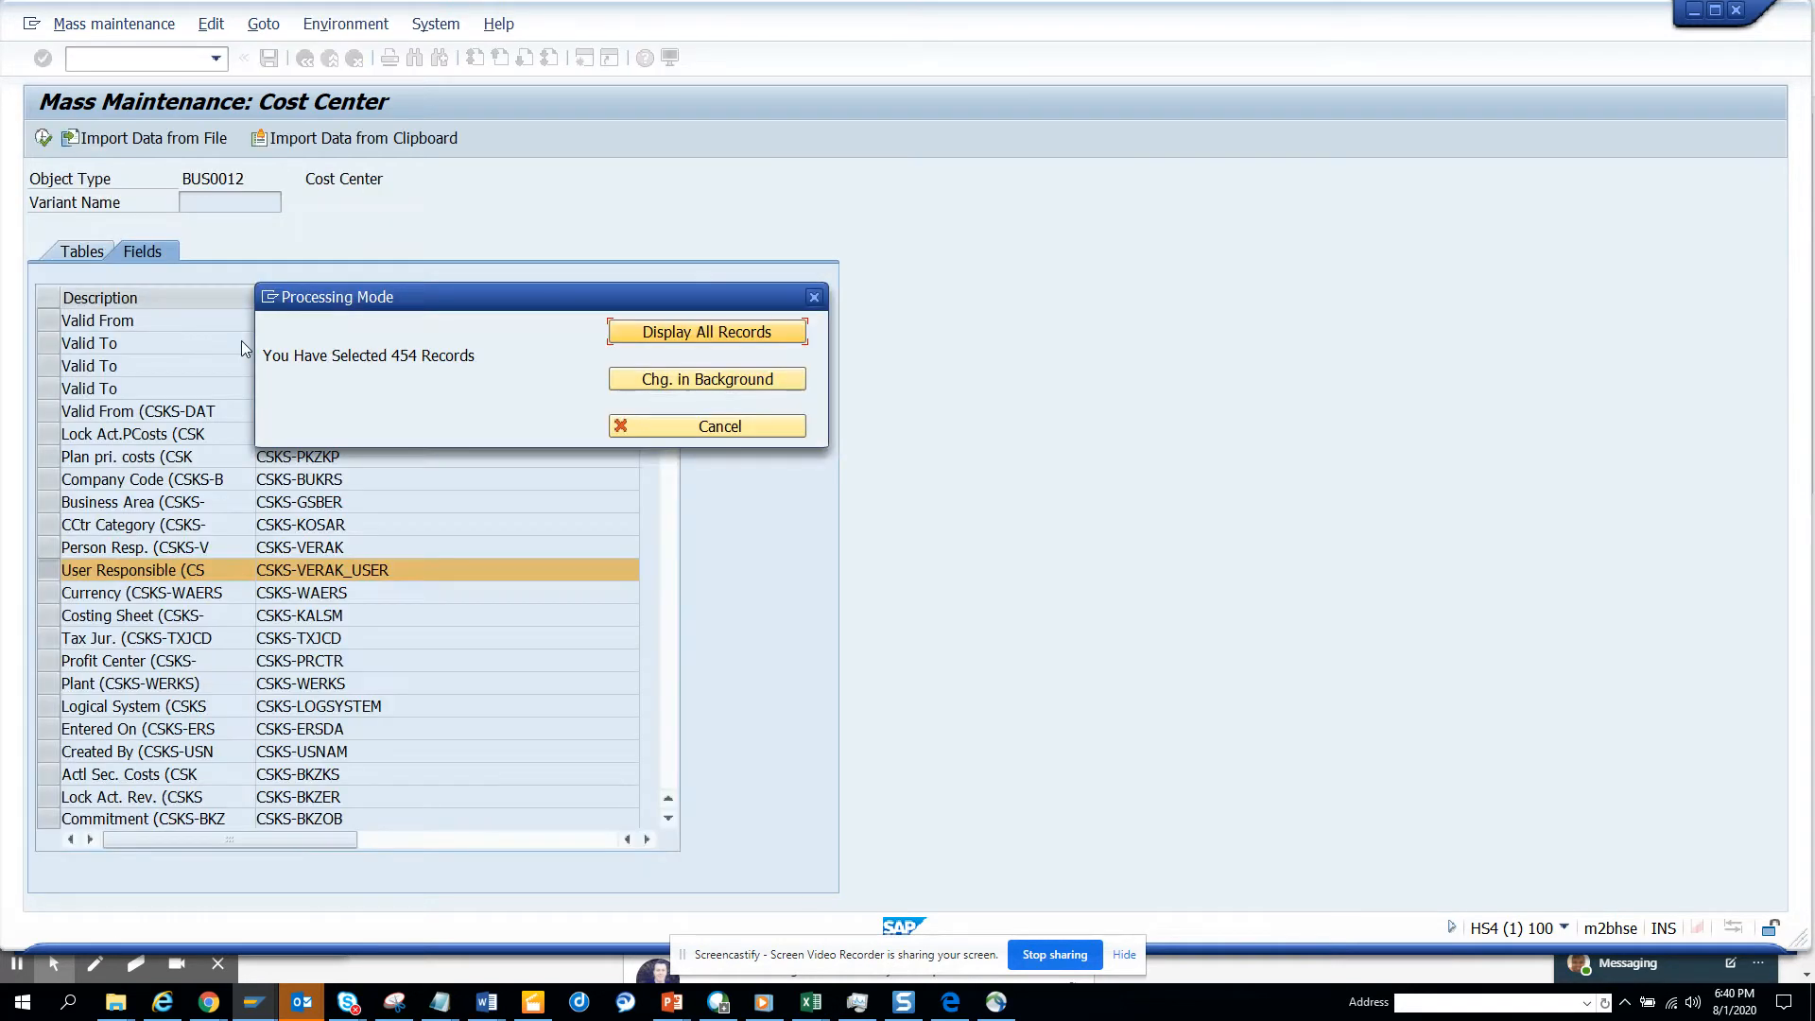
pyautogui.click(705, 333)
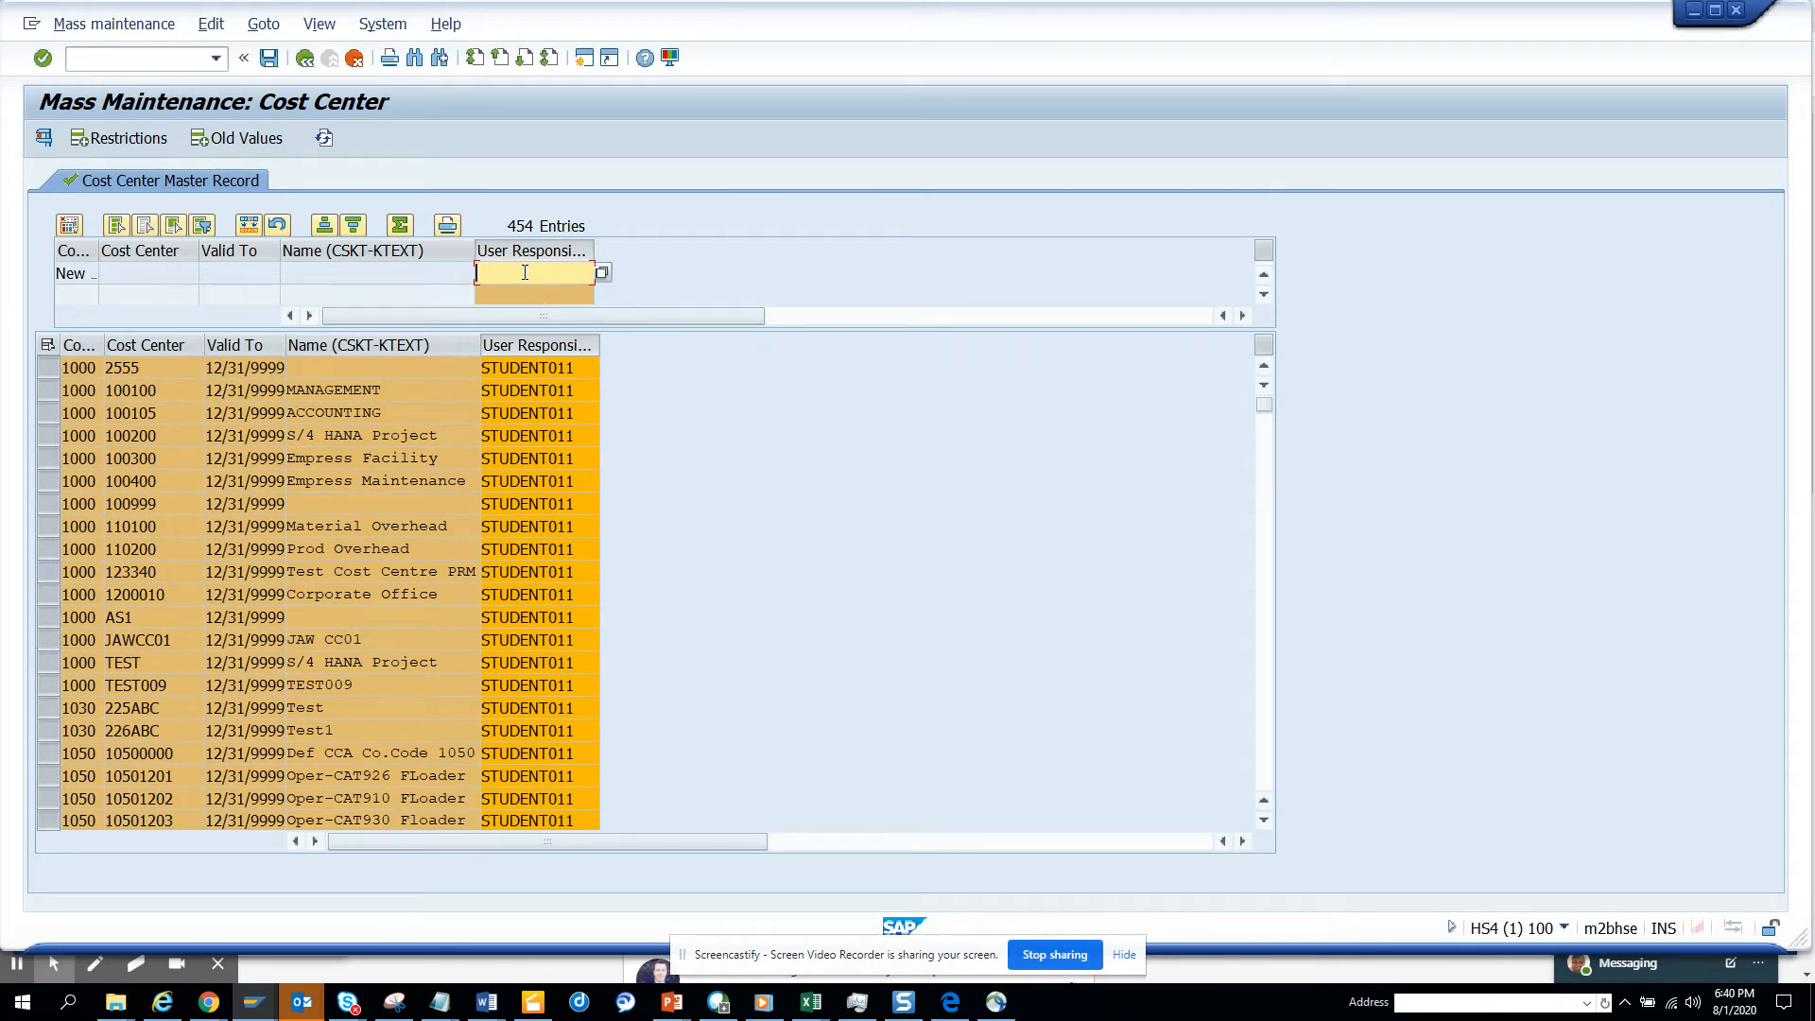
# Set STUDENT008 as the new User Responsible and apply it to all listed cost centers.
pyautogui.write('STUDENT008')
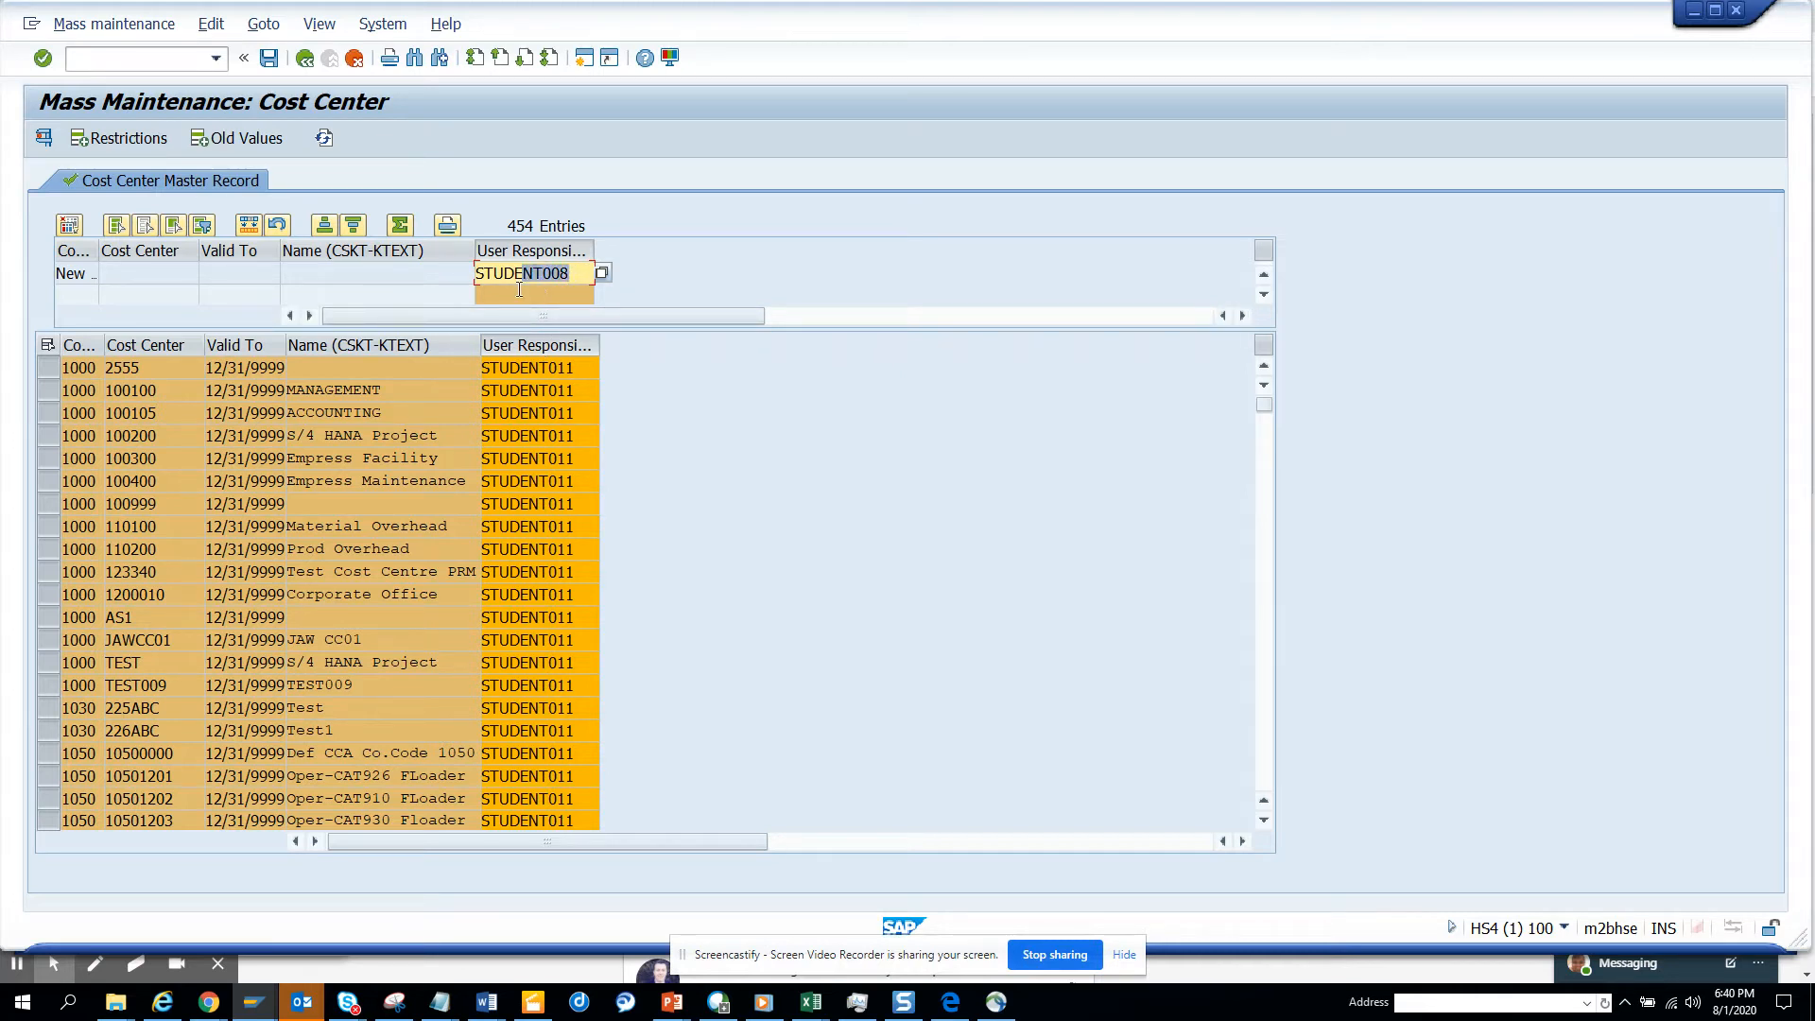
pyautogui.moveTo(247, 225)
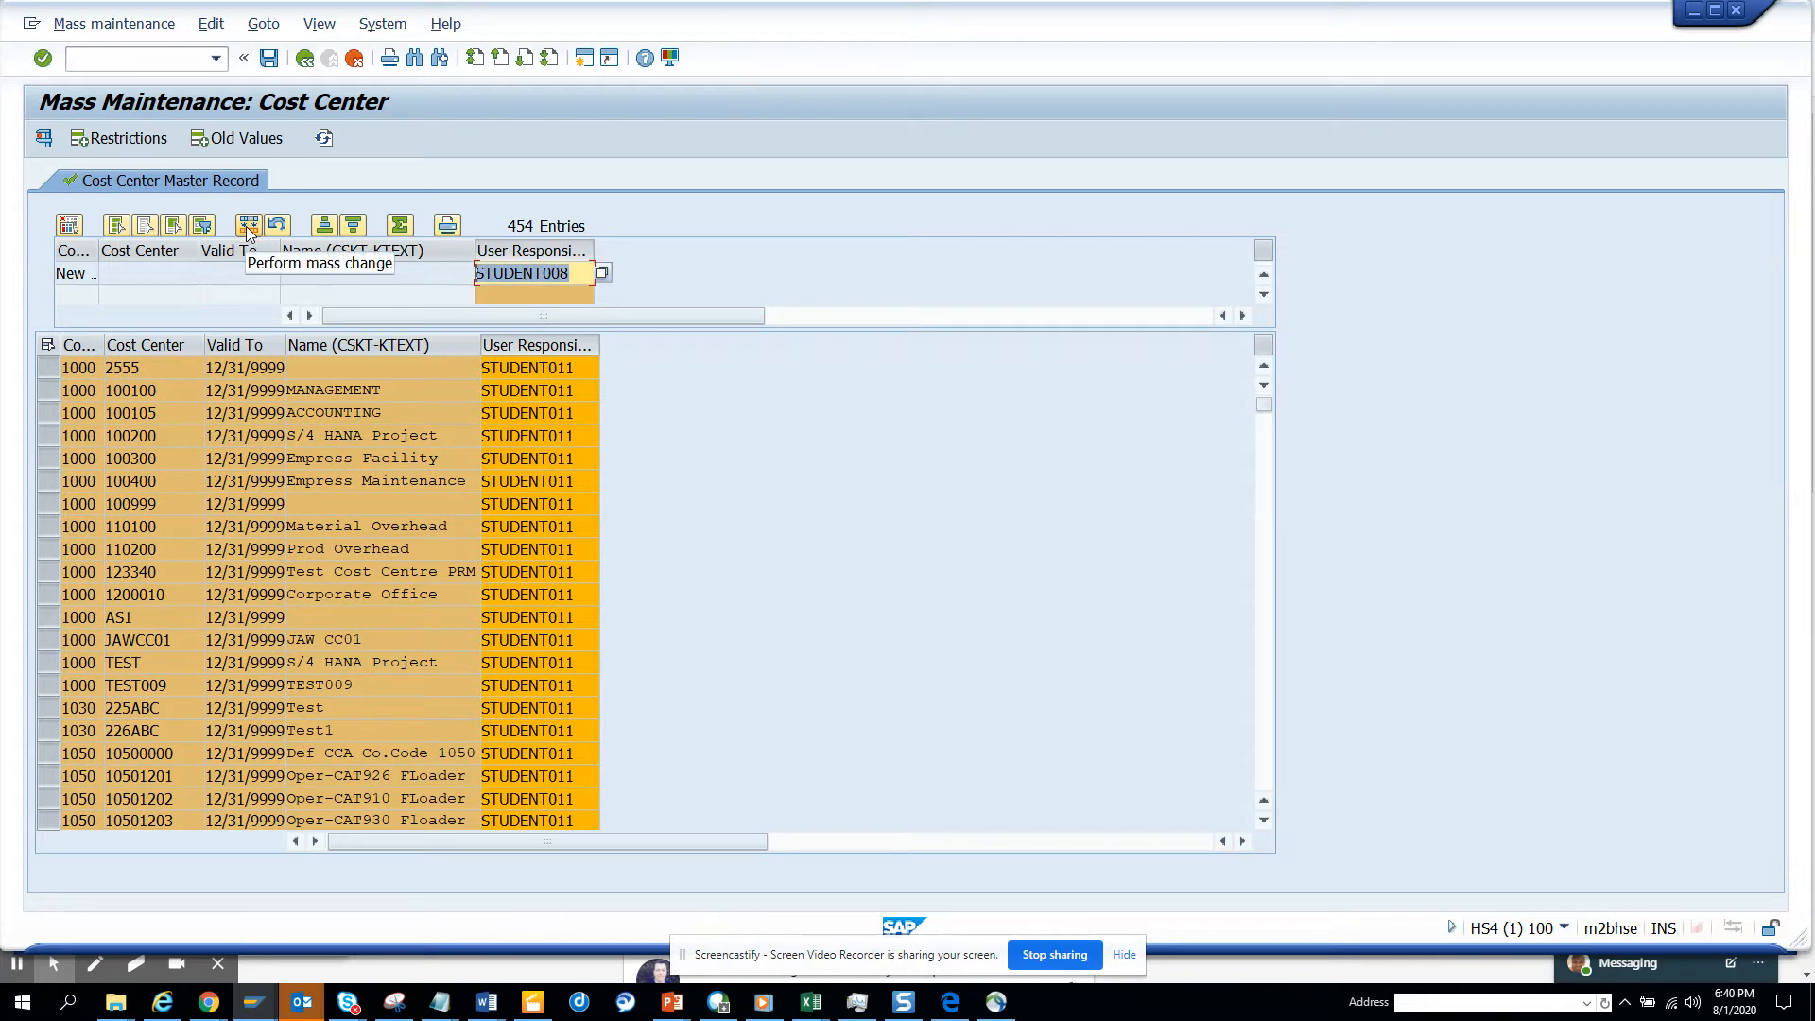
pyautogui.click(247, 225)
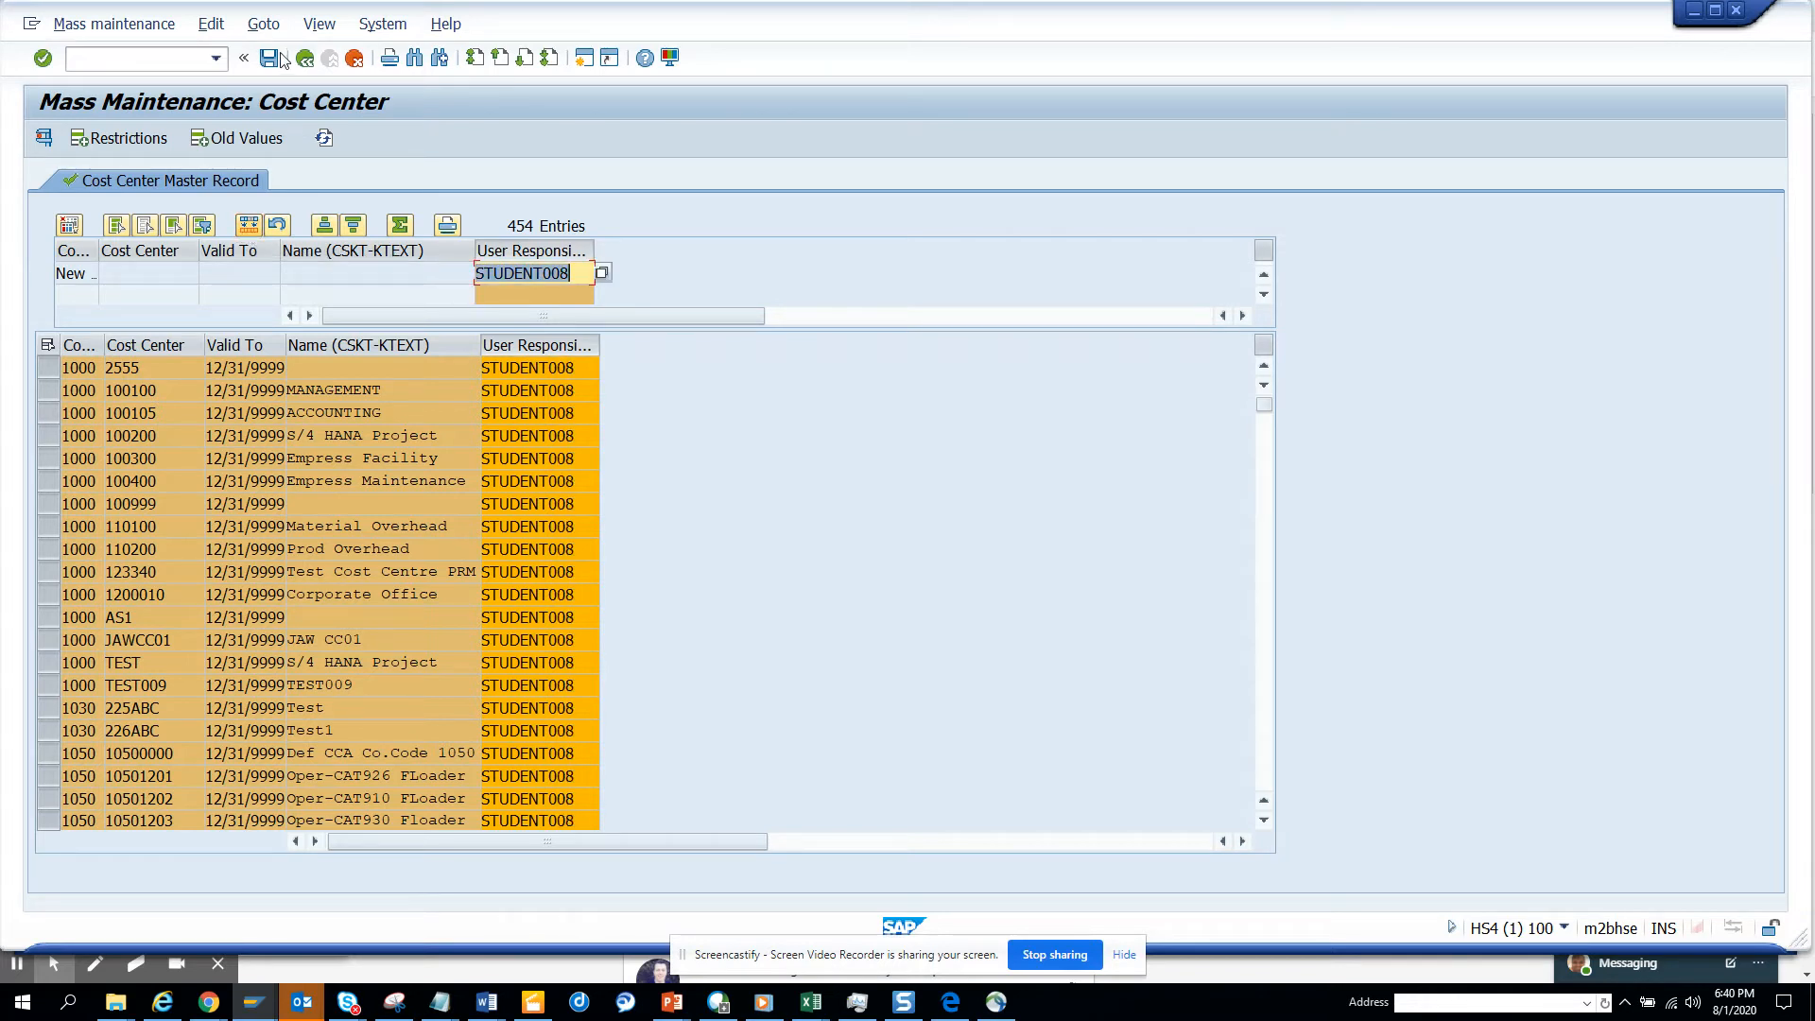
# Save the STUDENT008 User Responsible change for all 454 cost centers.
pyautogui.click(276, 58)
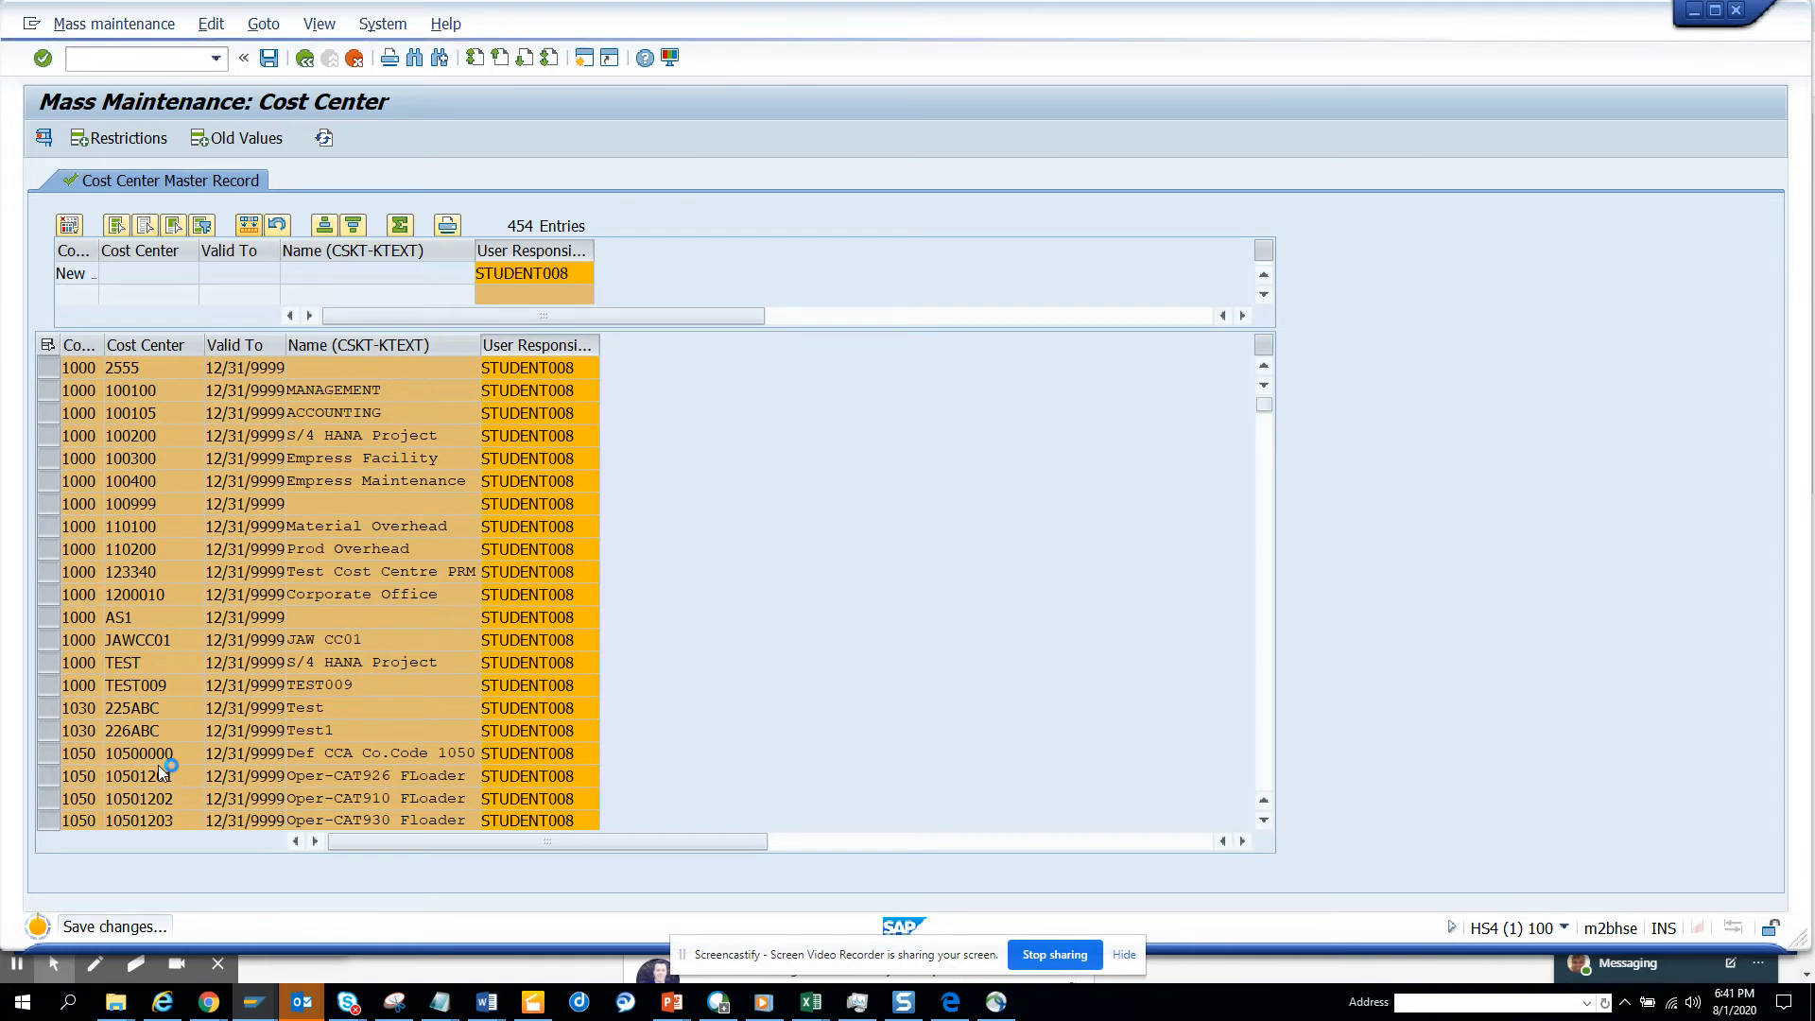
# Review the update-task messages confirming the cost centers changed, then return to the record list.
pyautogui.click(266, 58)
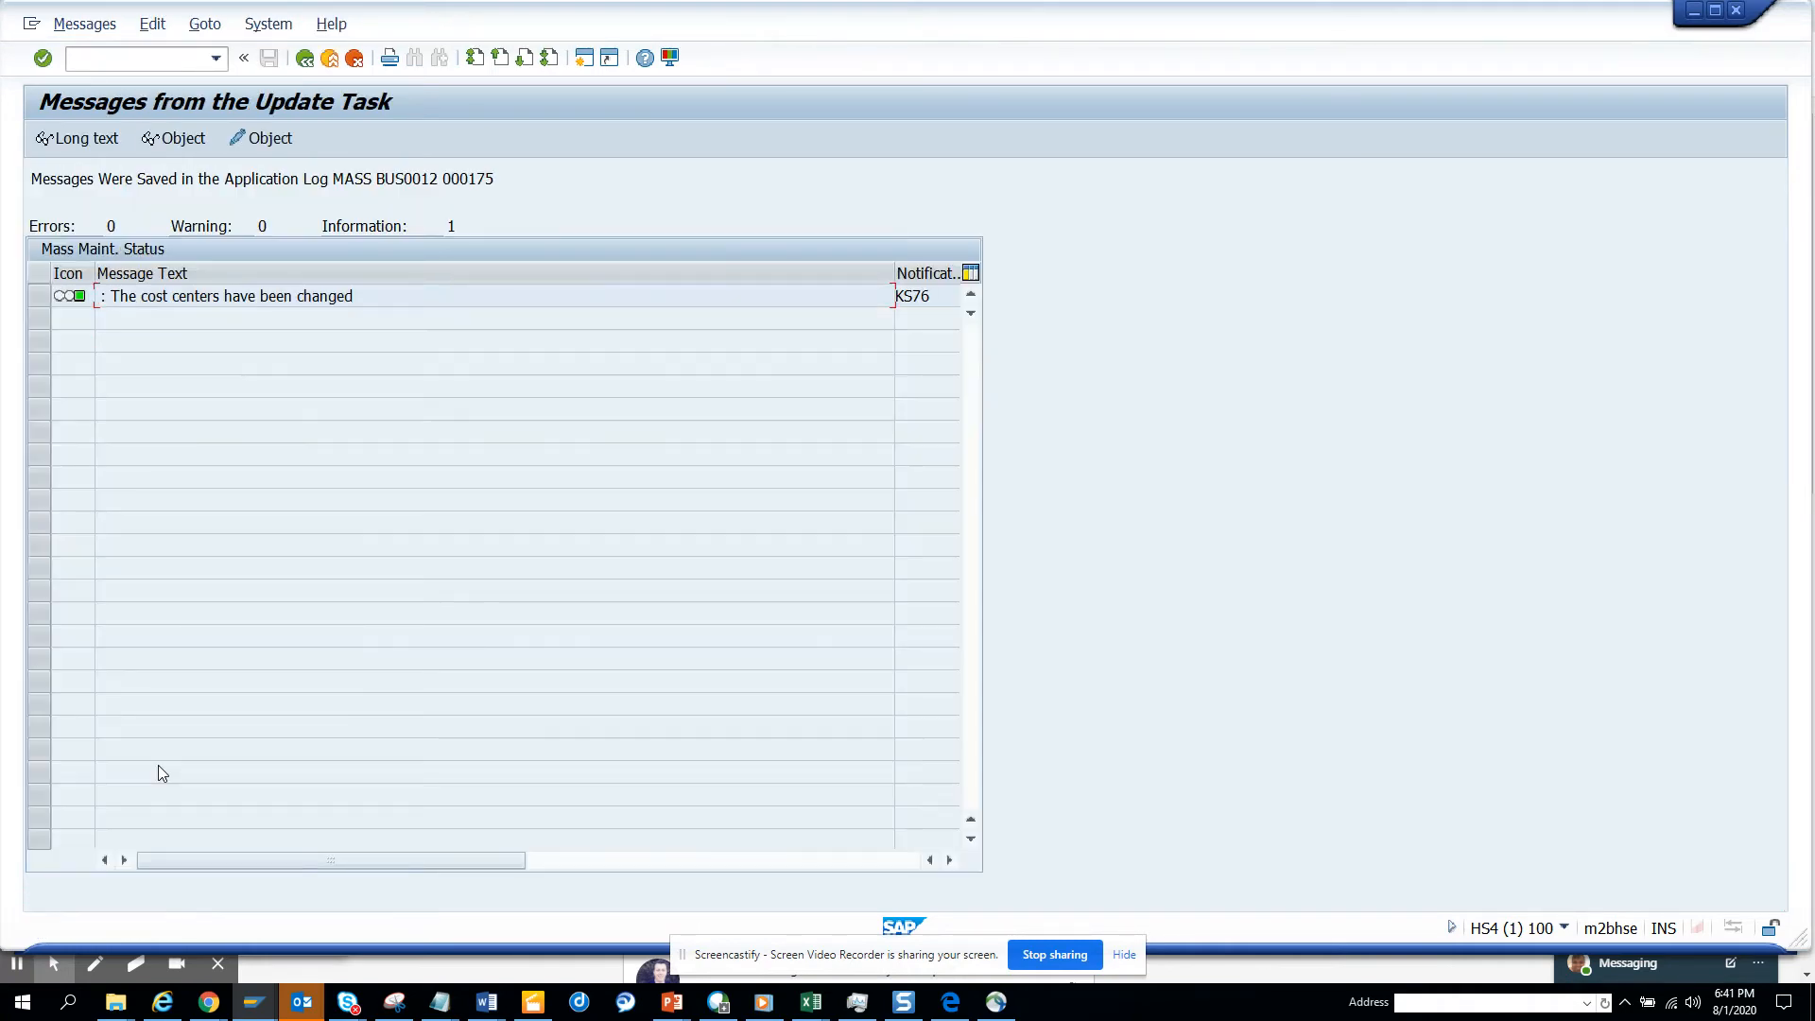
pyautogui.moveTo(656, 611)
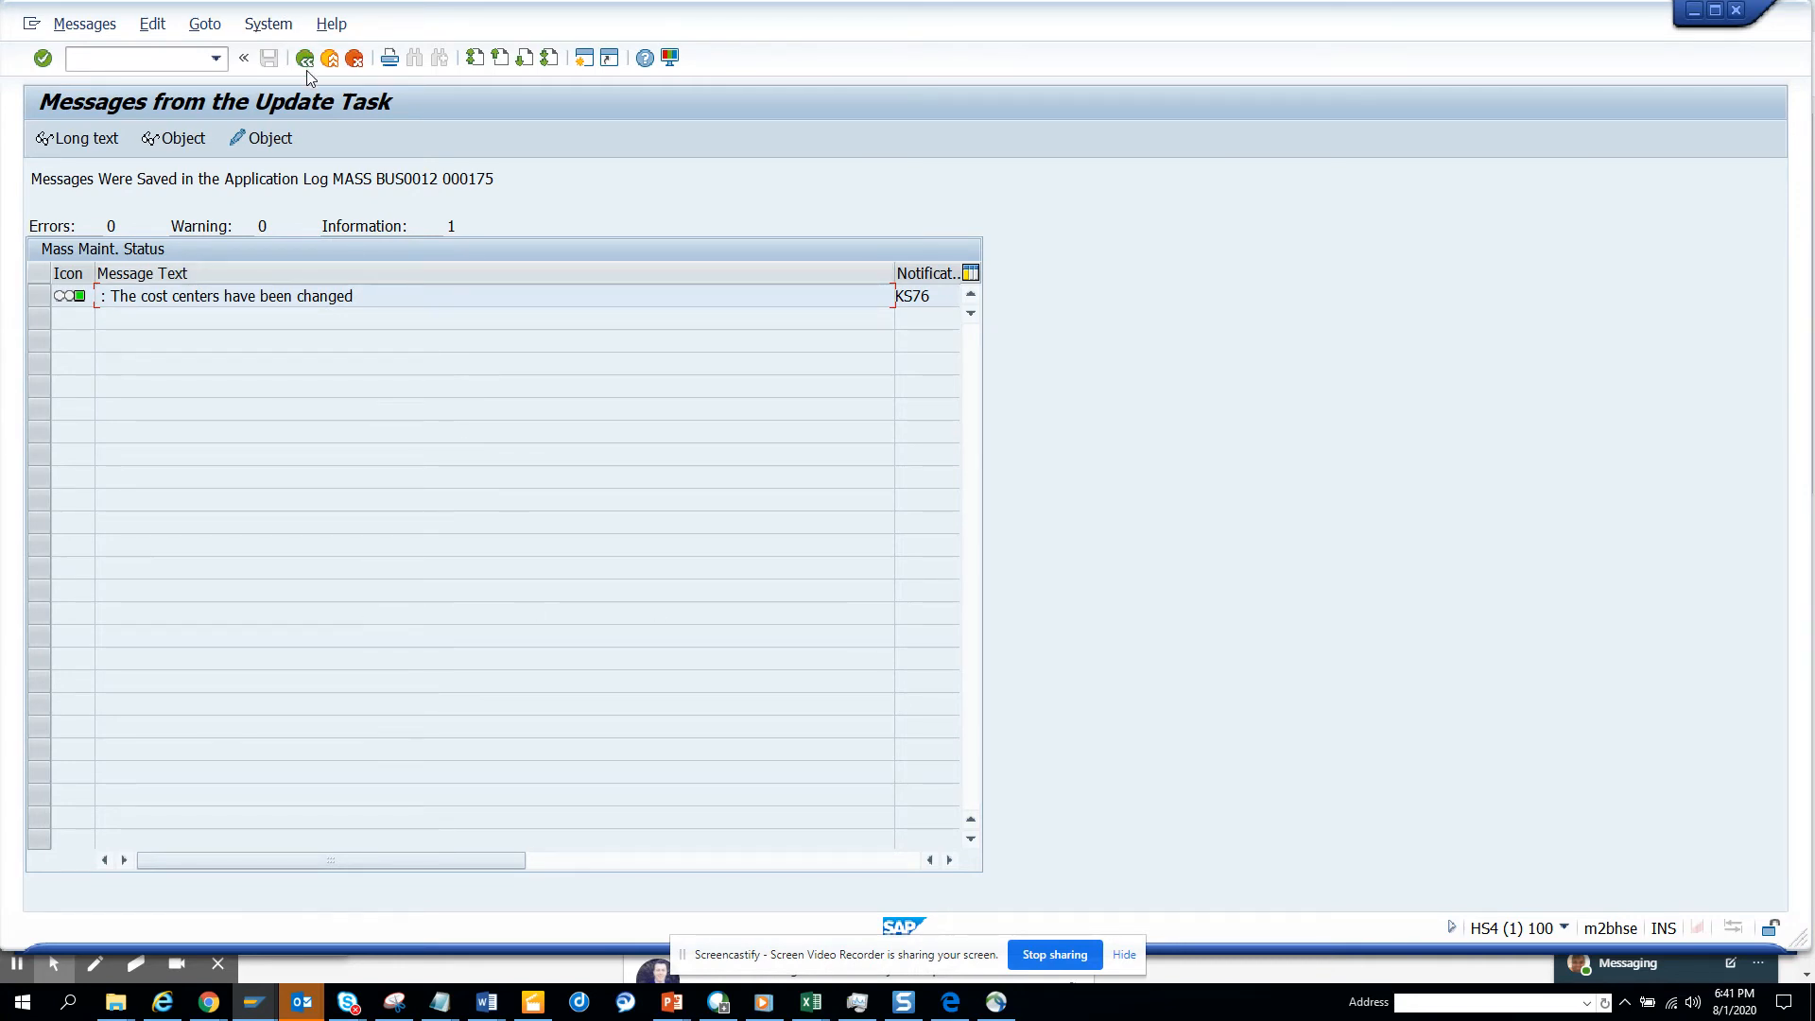
pyautogui.click(304, 58)
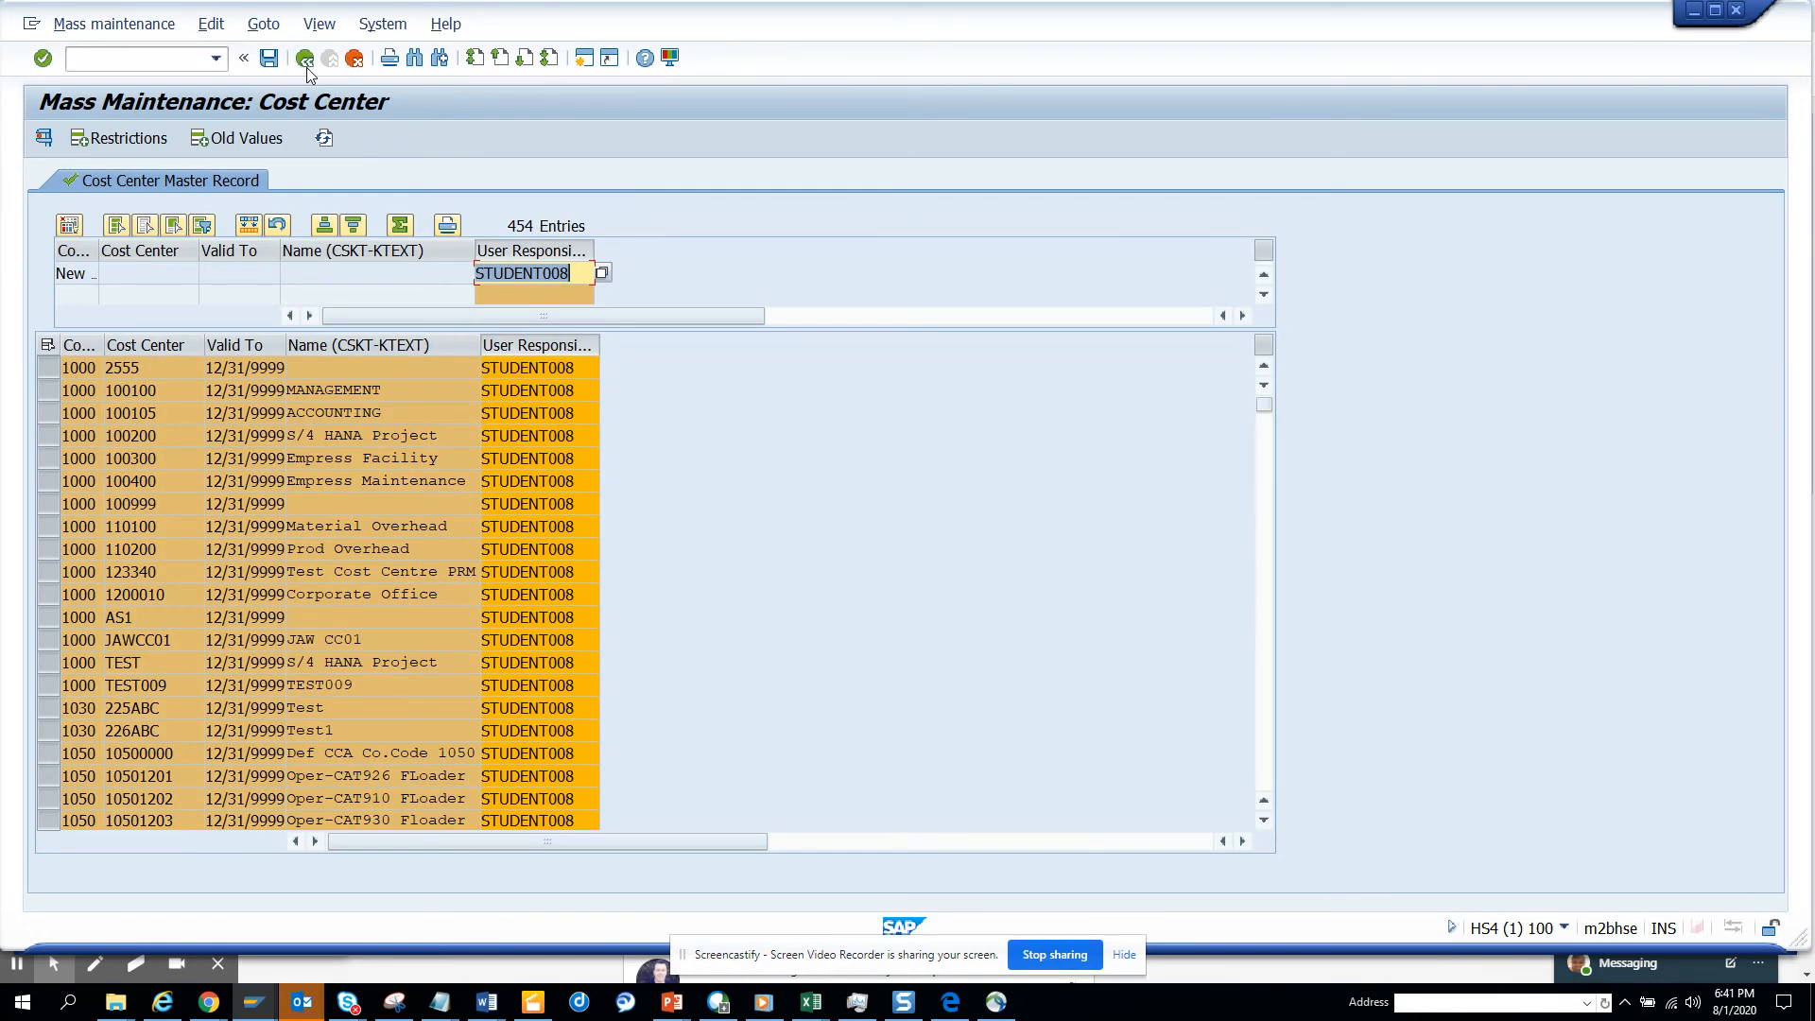
# Rerun the selection and display all 454 records to confirm User Responsible reads STUDENT008.
pyautogui.click(307, 59)
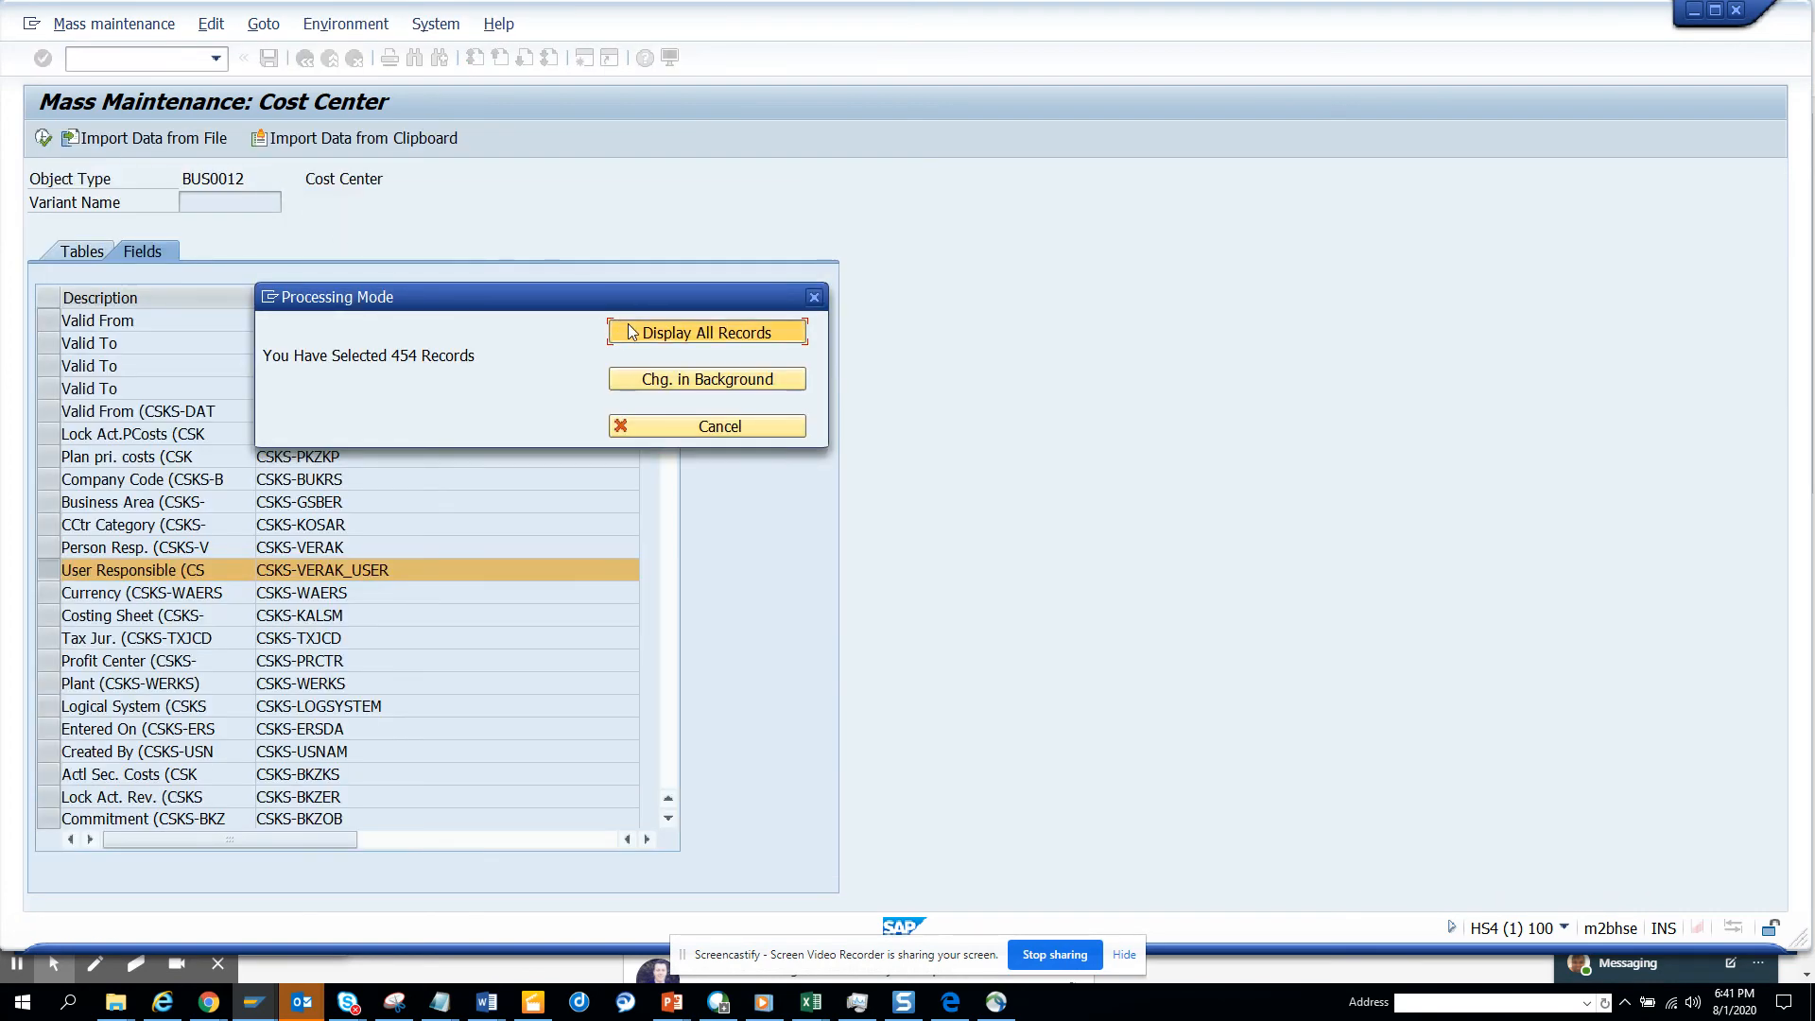
pyautogui.click(705, 332)
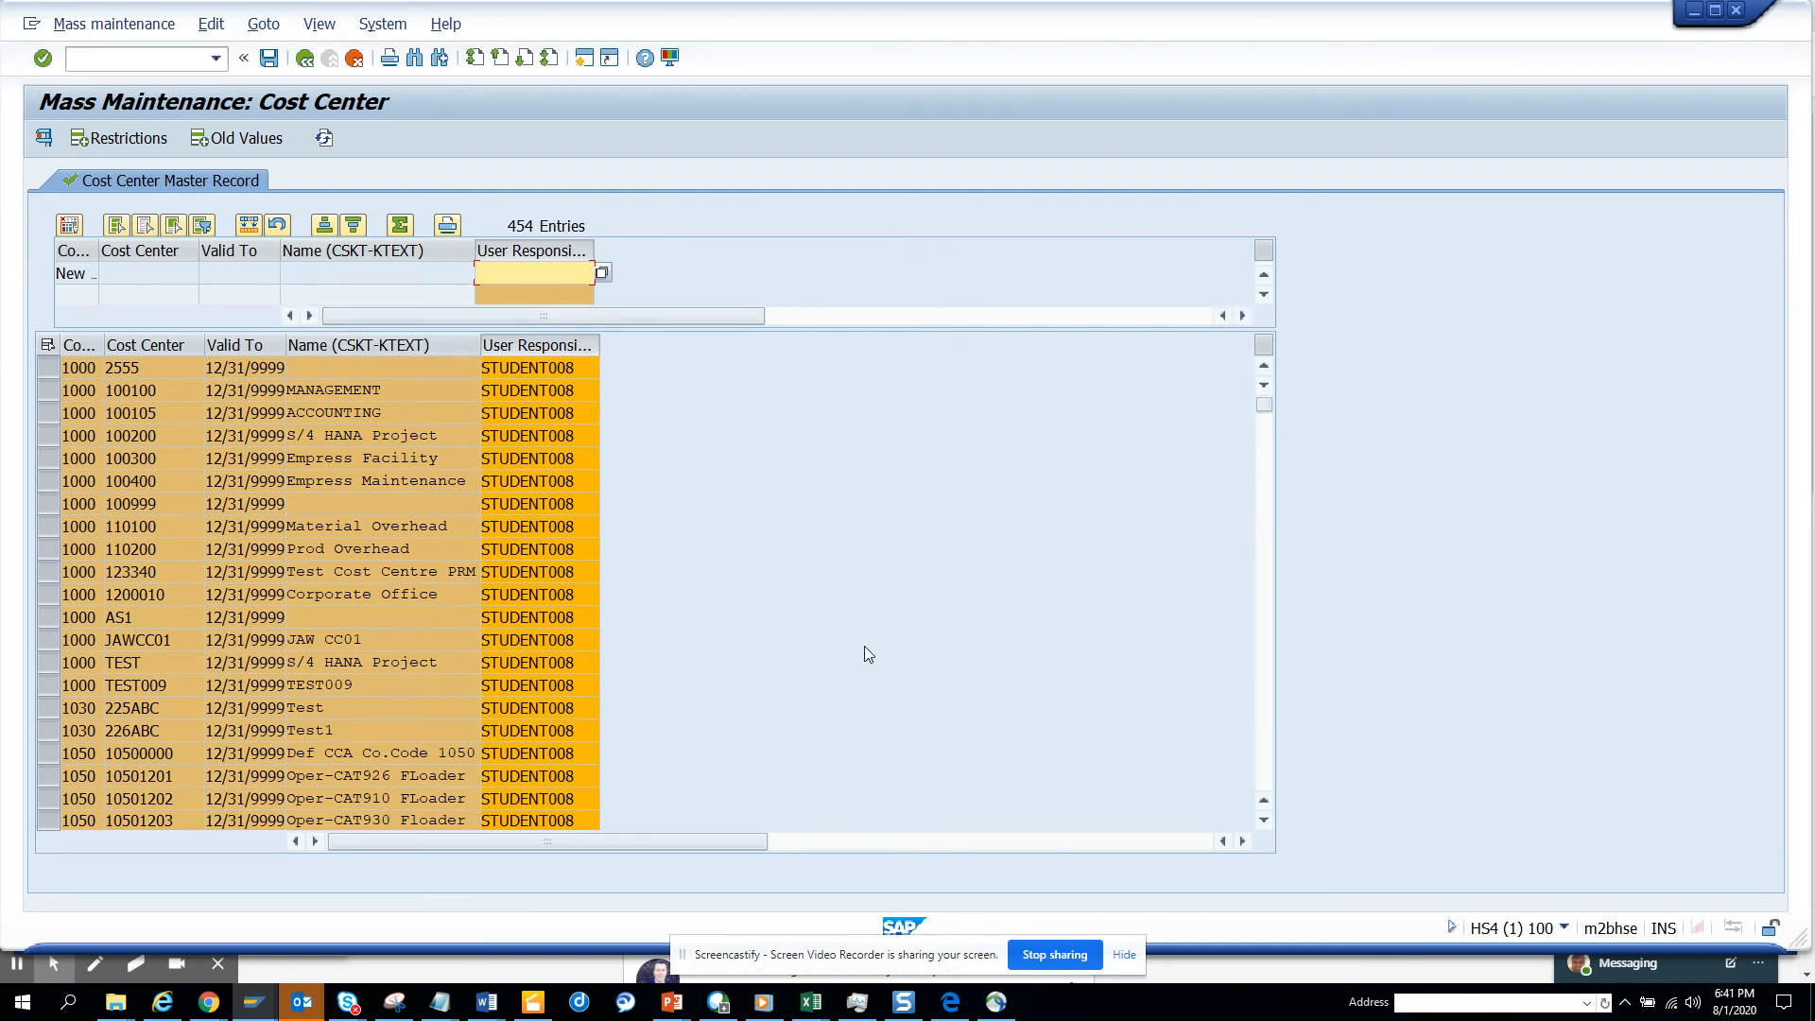
pyautogui.click(533, 272)
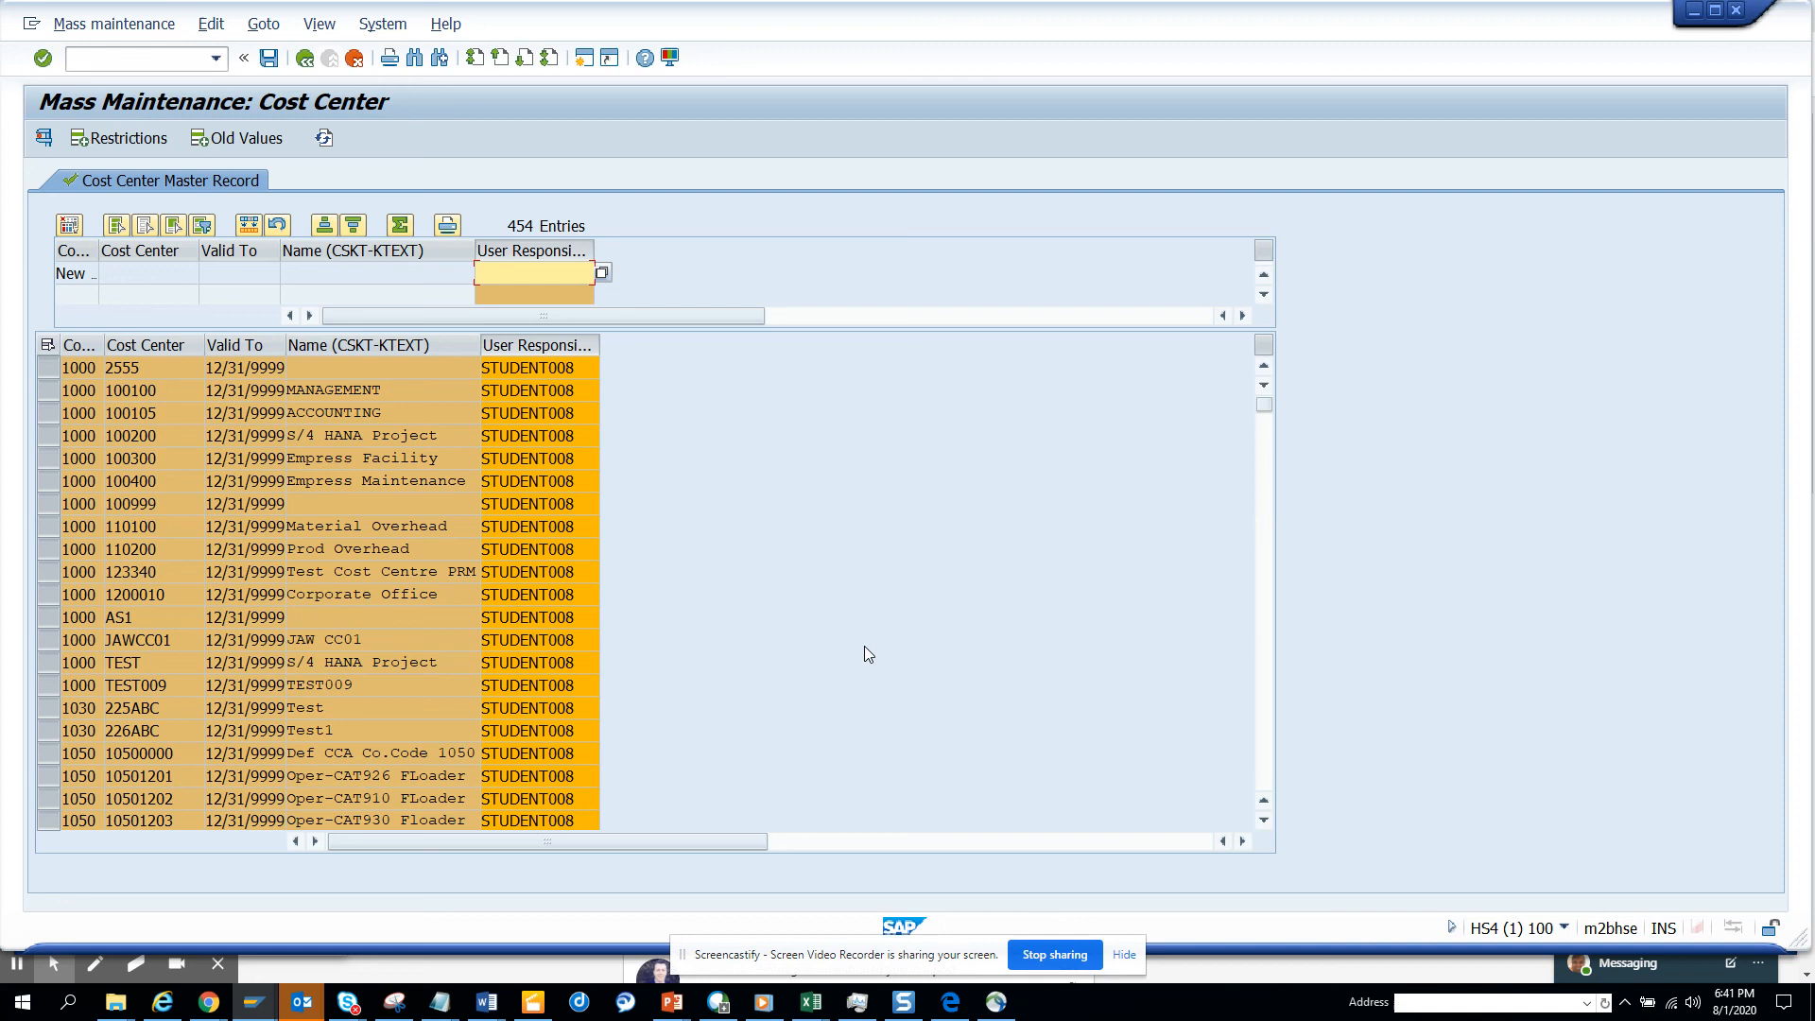
pyautogui.moveTo(968, 901)
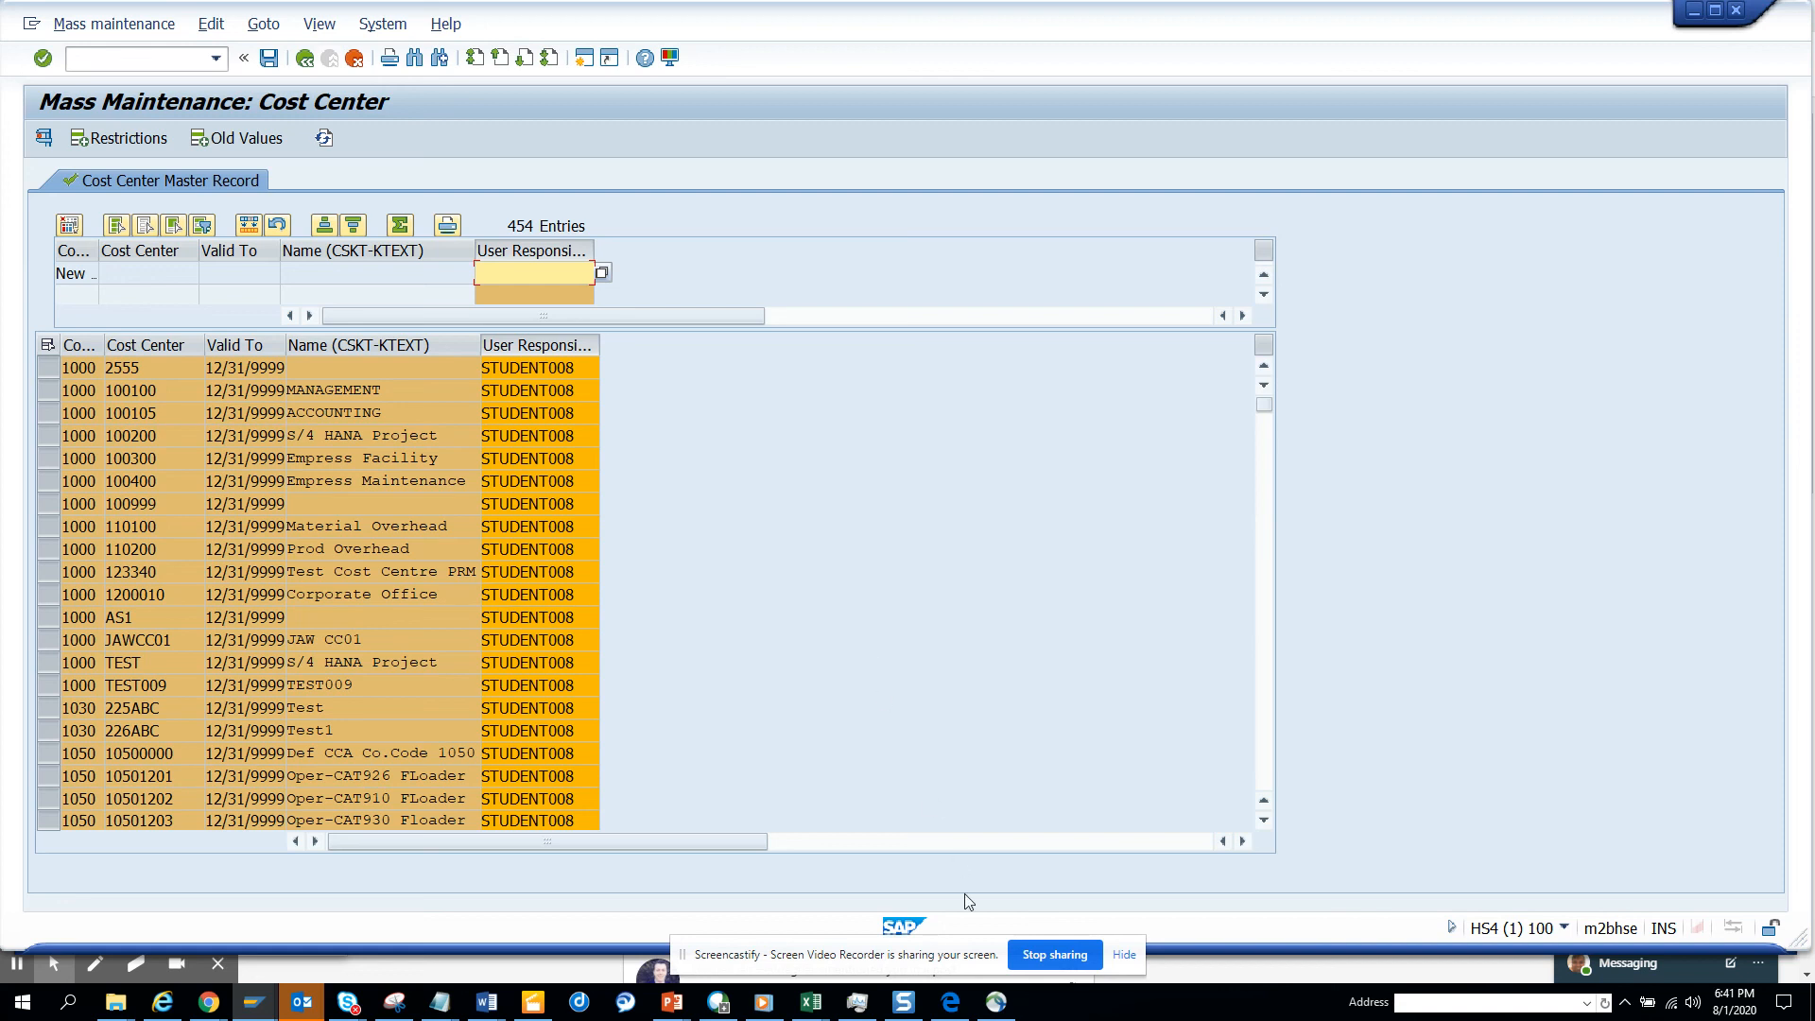